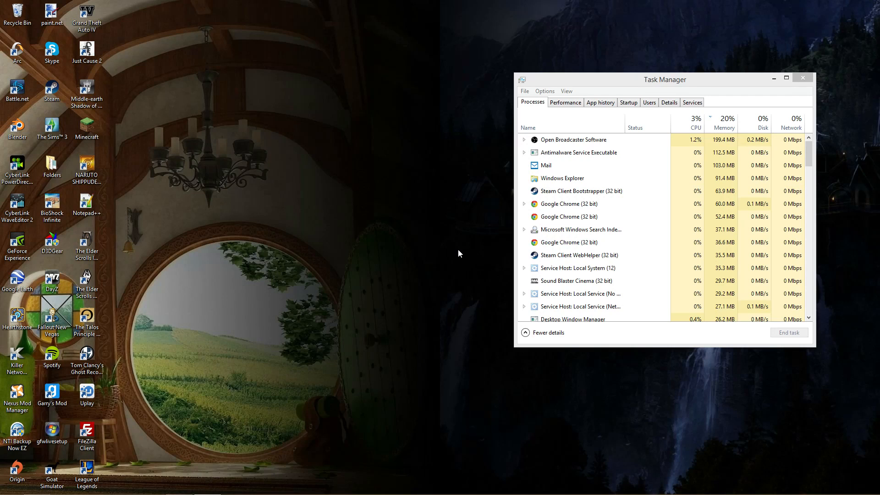
mouse_move(466, 254)
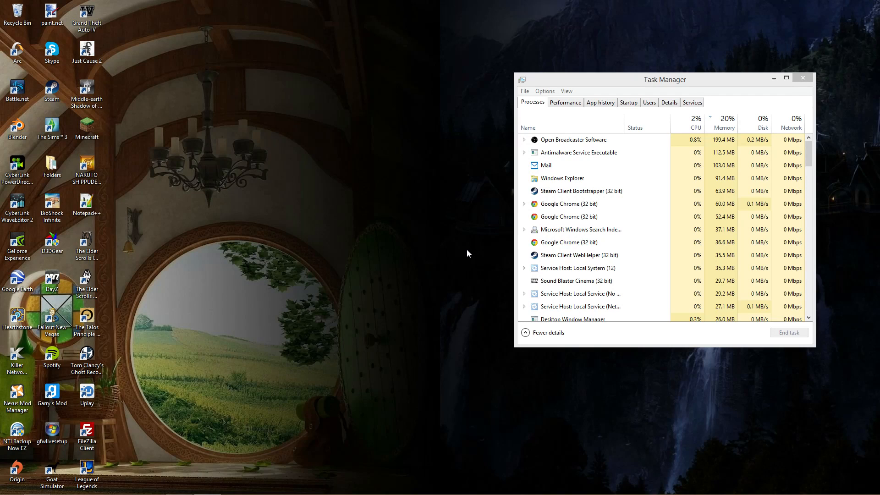
mouse_move(255, 263)
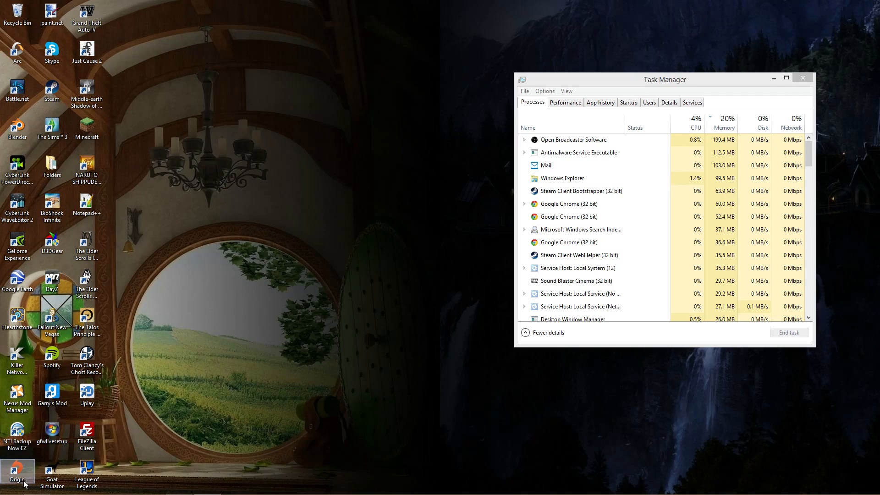
- Start Origin from its desktop shortcut with administrator rights
right_click(17, 470)
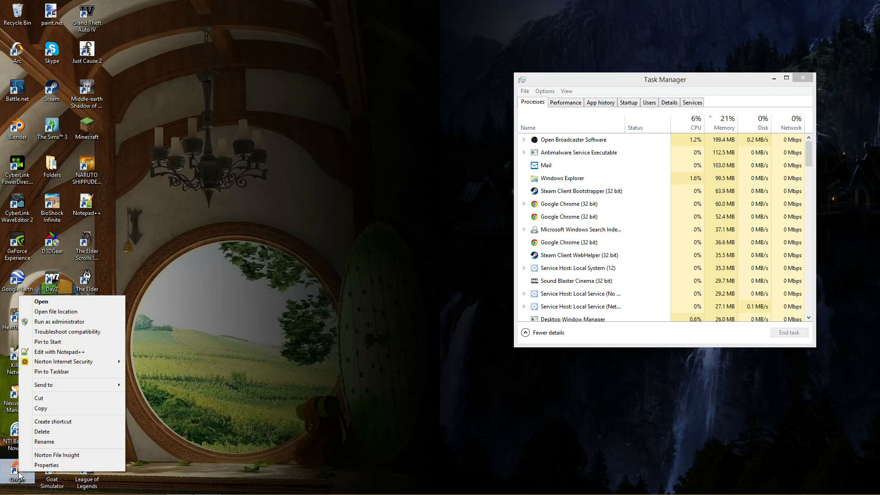
mouse_move(53, 421)
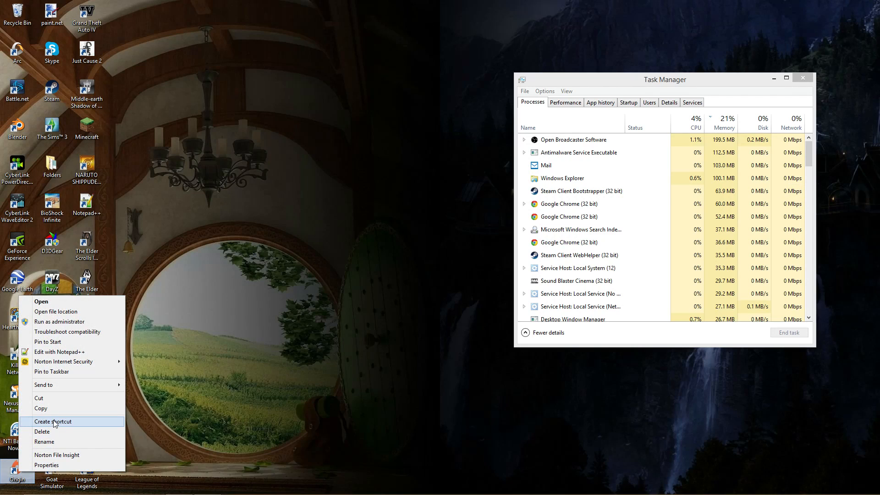
mouse_move(59, 321)
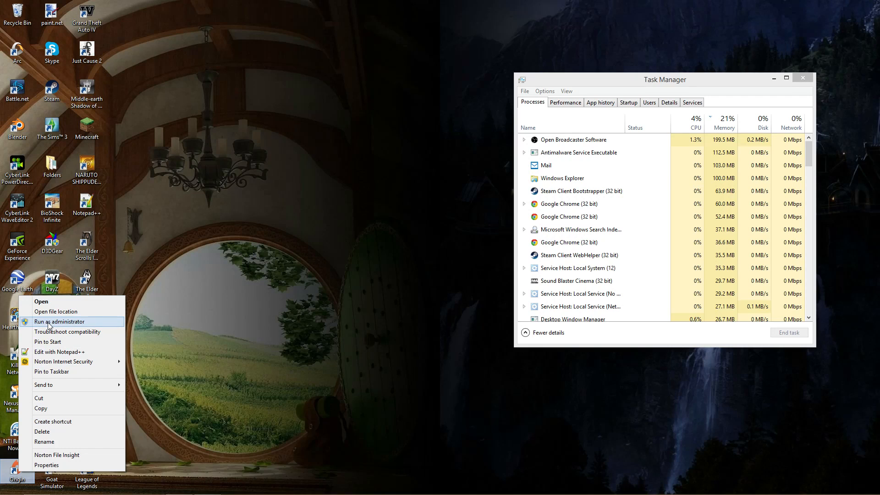
left_click(243, 249)
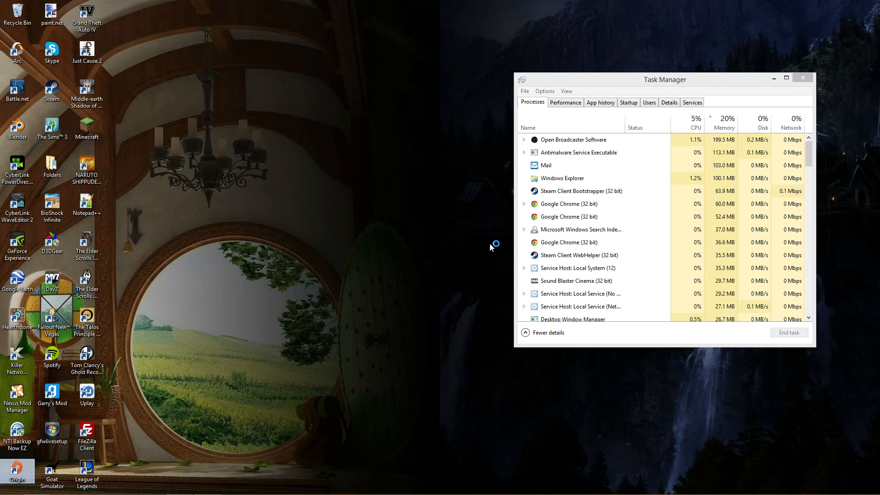
double_click(17, 468)
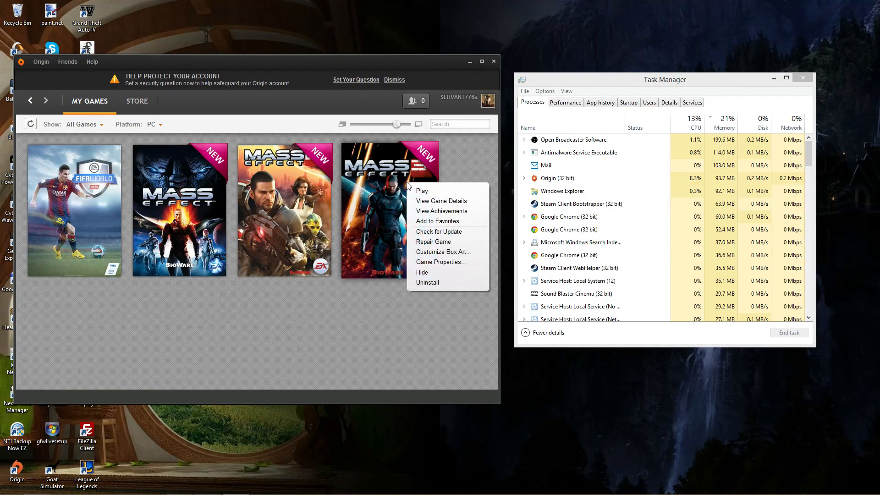
- Launch Mass Effect 3 from the My Games library
left_click(422, 190)
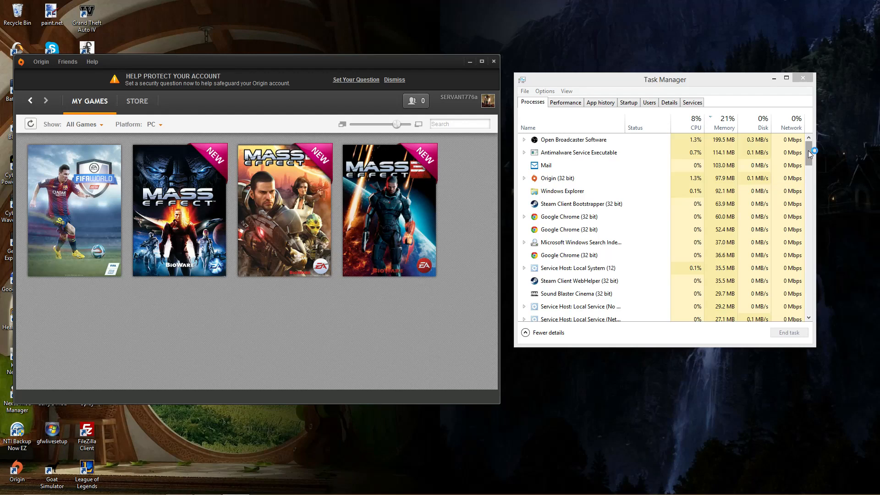
- End the Mass Effect(TM) 3 (32 bit) process in Task Manager's Processes list
scroll("down", 3)
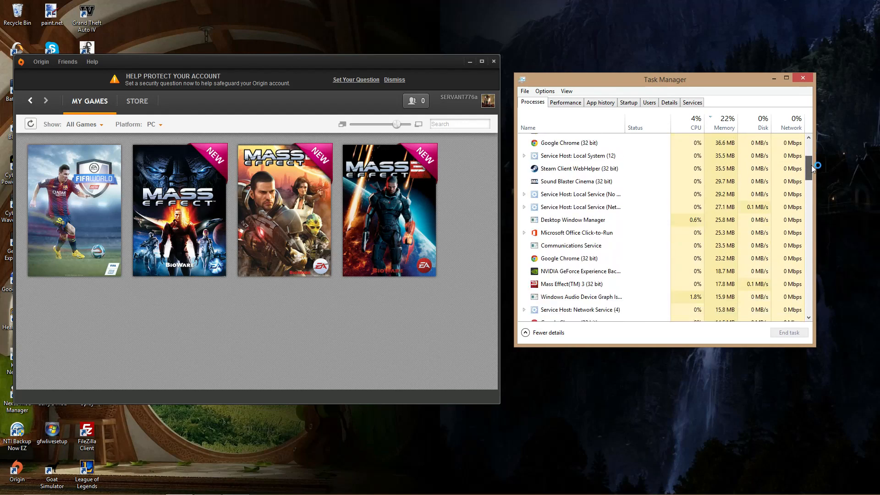
left_click(572, 217)
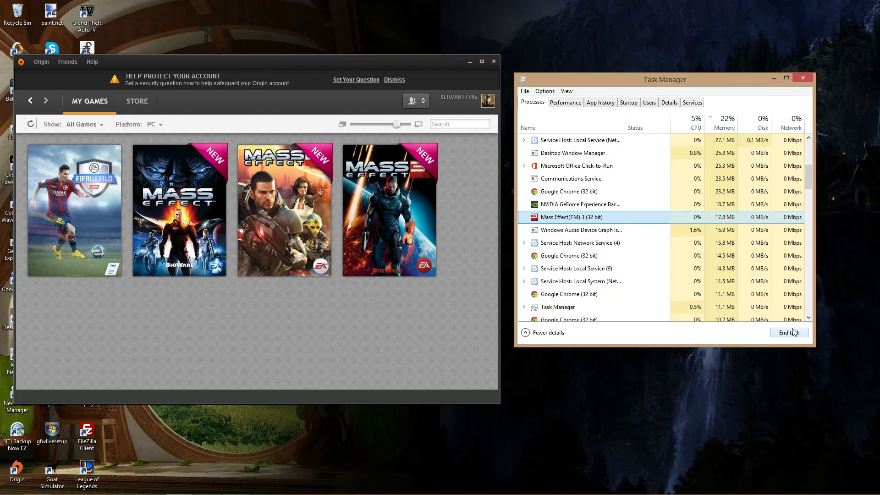
left_click(789, 332)
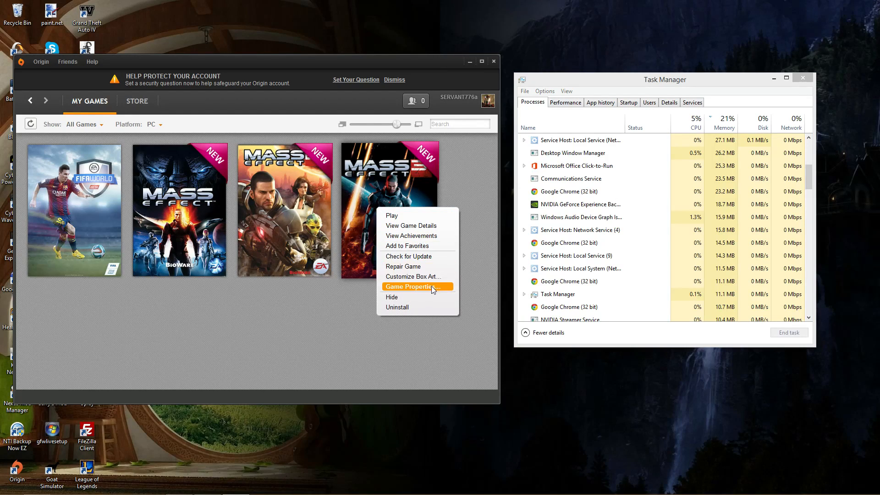
- Enable 'Disable Origin in Game for this game' in Mass Effect 3's game properties
left_click(413, 287)
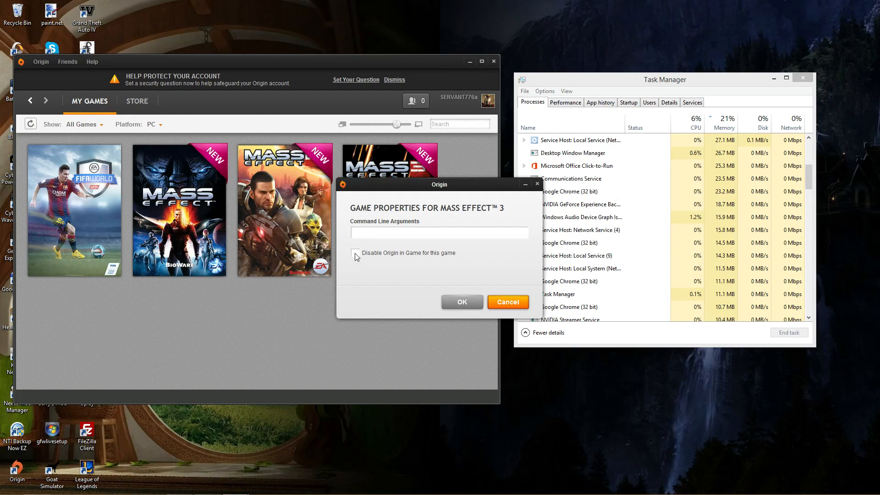
left_click(507, 301)
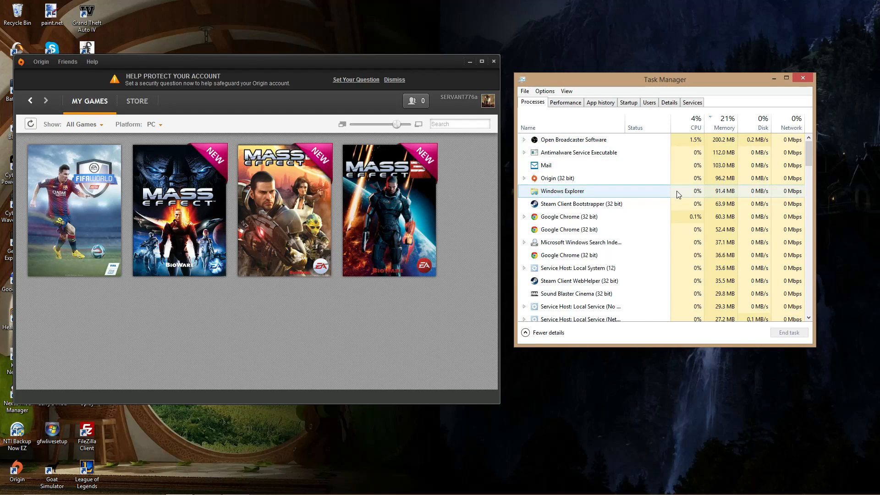
left_click(566, 230)
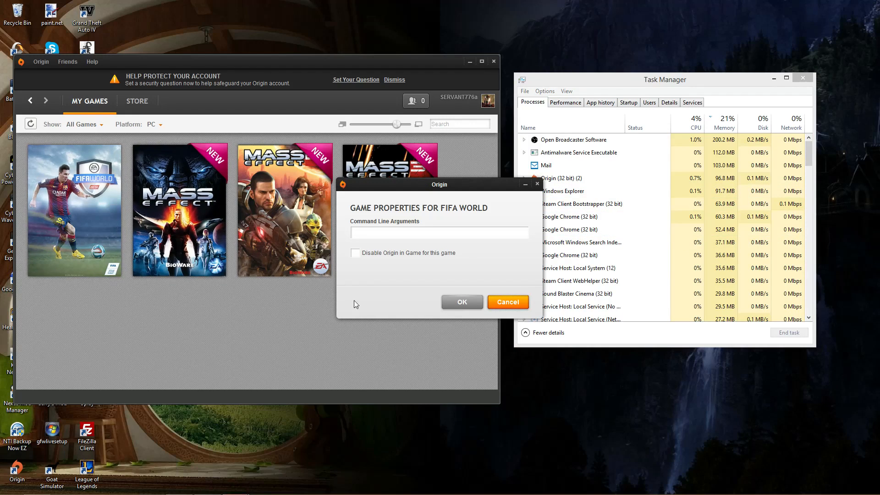
left_click(506, 301)
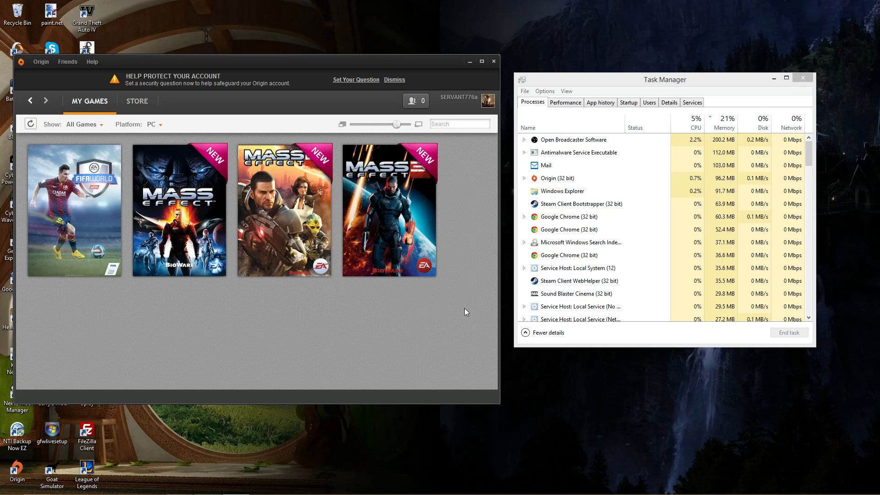